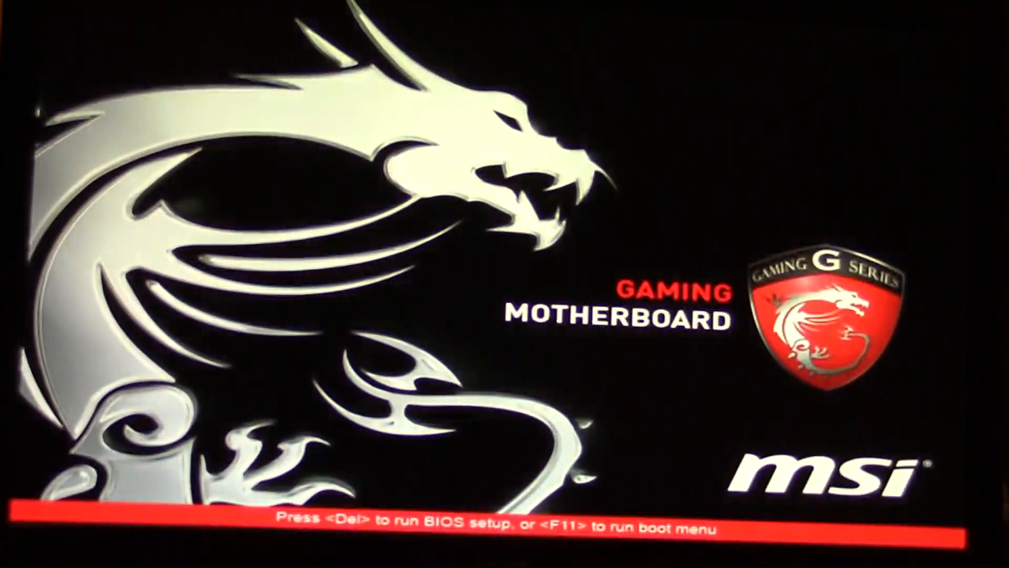
Enter BIOS setup with Del and reach M-Flash's Update BIOS file-selection page
key(Delete)
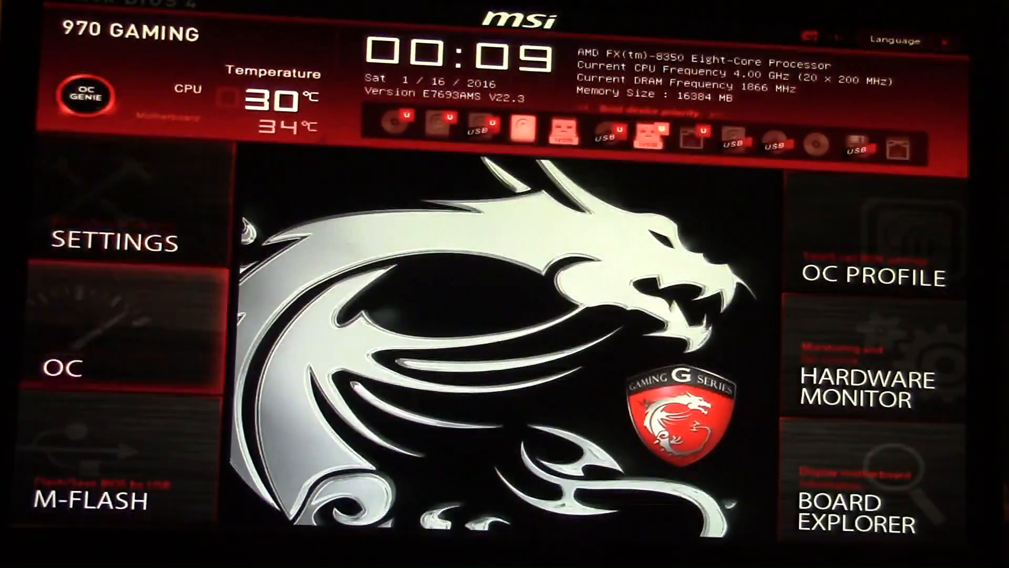
click(93, 501)
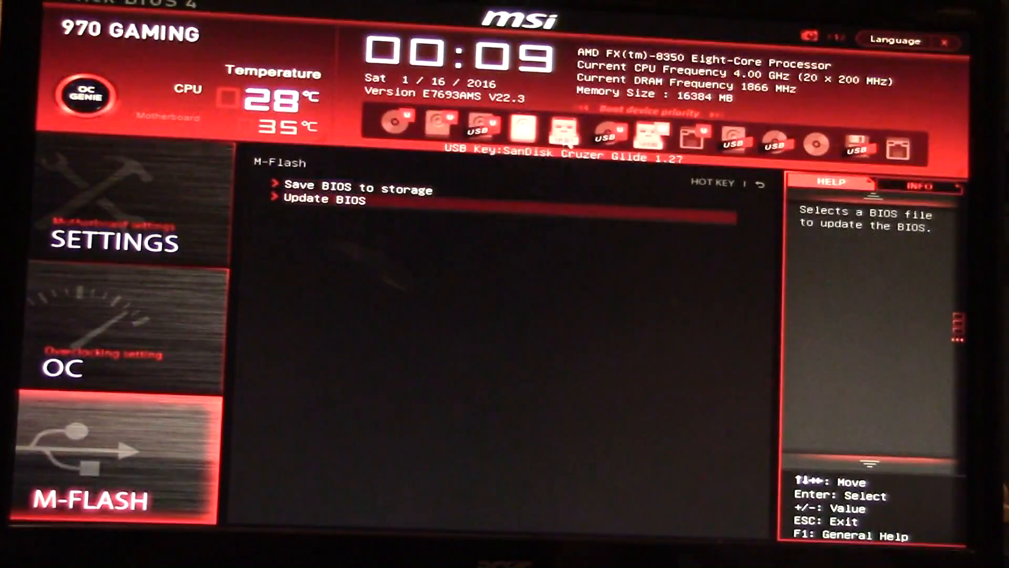
click(325, 200)
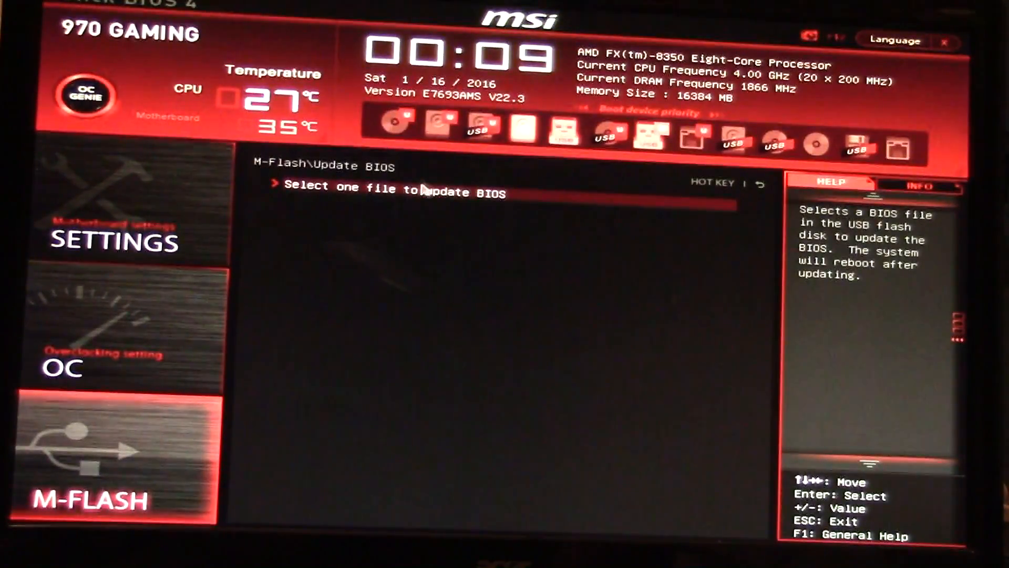
Flash the BIOS from the update file on the USB drive and let the system reboot
click(393, 193)
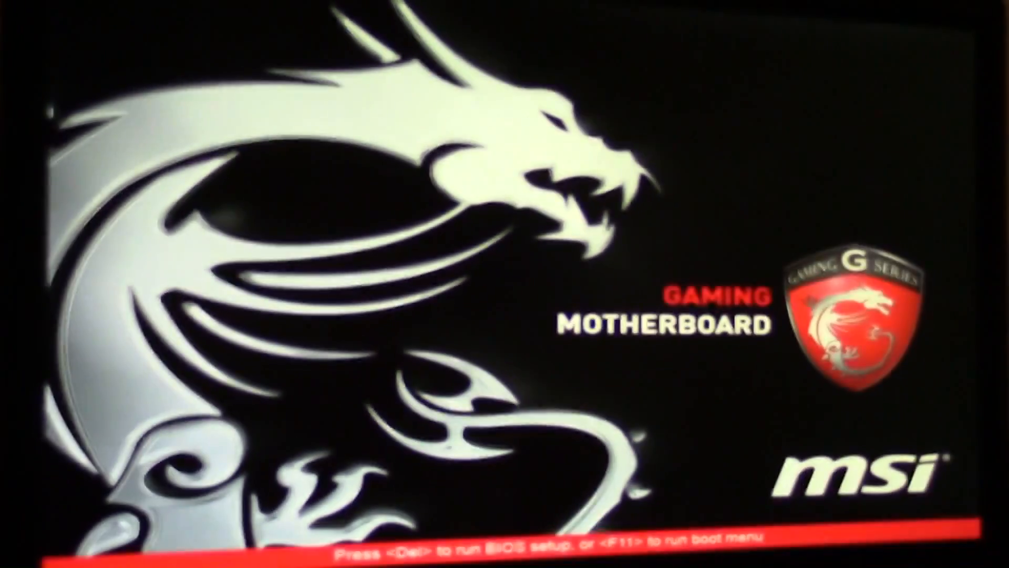
Re-enter setup on the V22.4 firmware, then save configuration and reset
key(Delete)
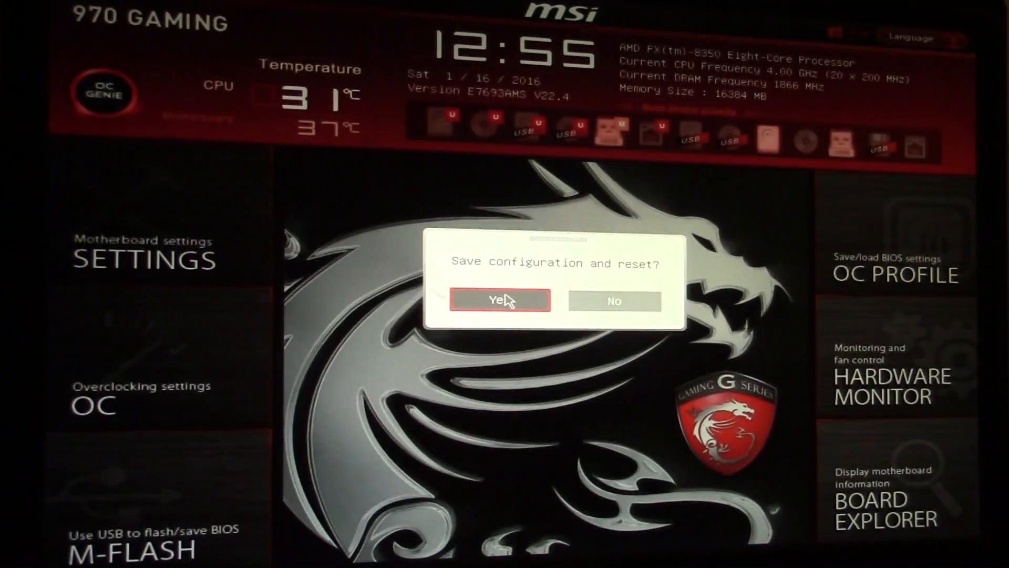
click(500, 301)
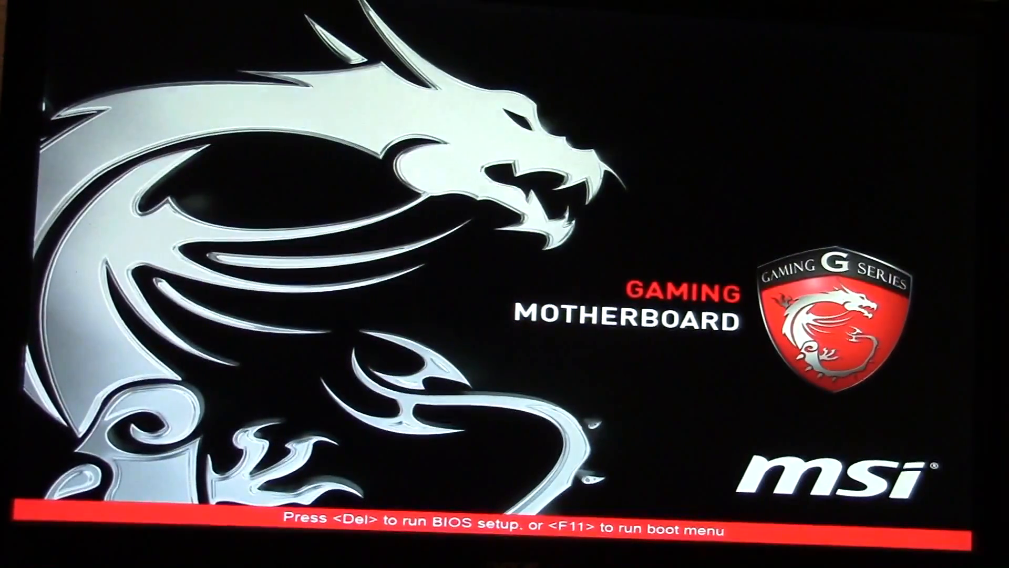
Enter BIOS setup from the startup splash with Del
key(Delete)
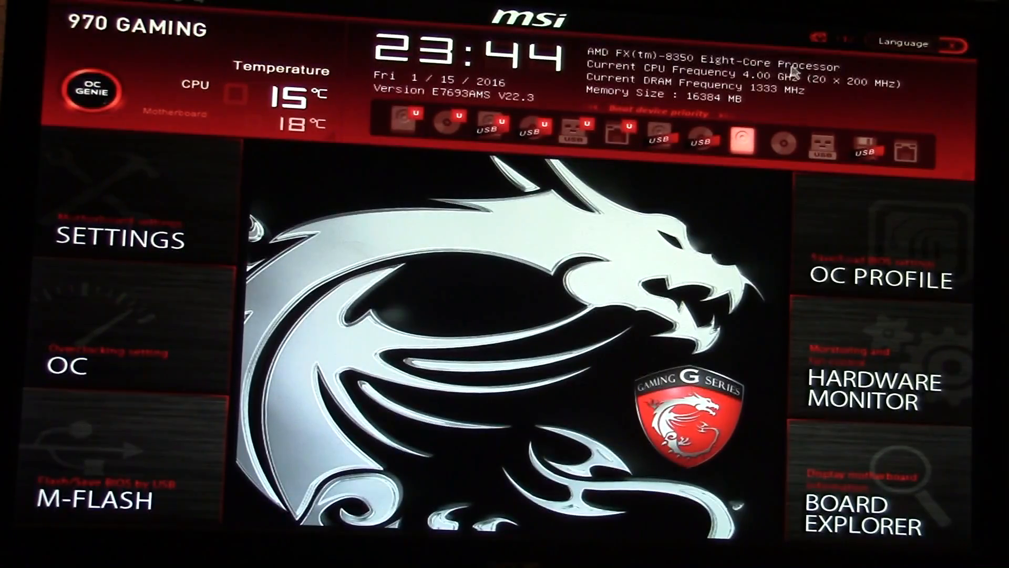
mouse_move(837, 87)
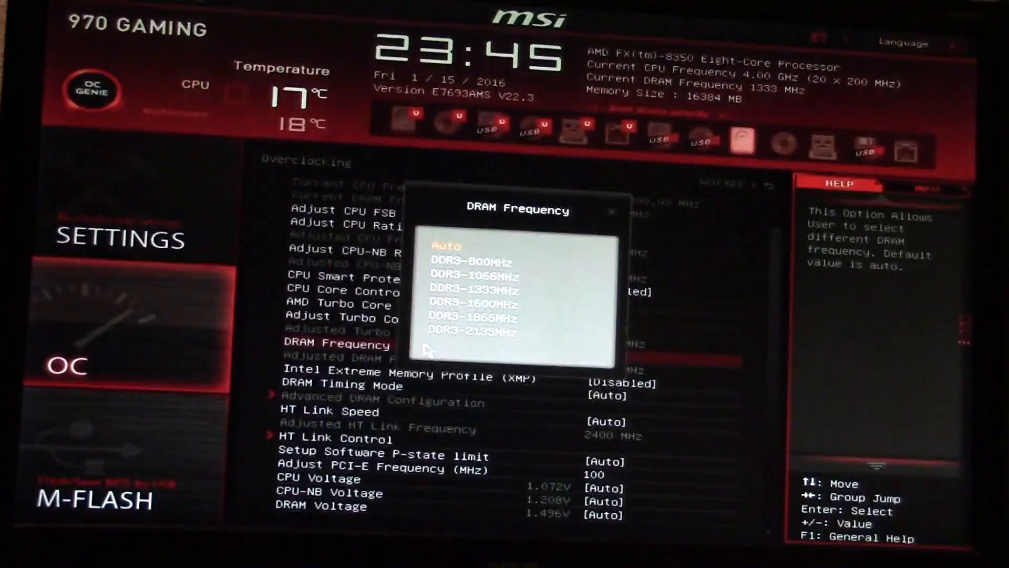
Set DRAM frequency to DDR3-1866MHz and bring up the Intel XMP profile choices
click(471, 302)
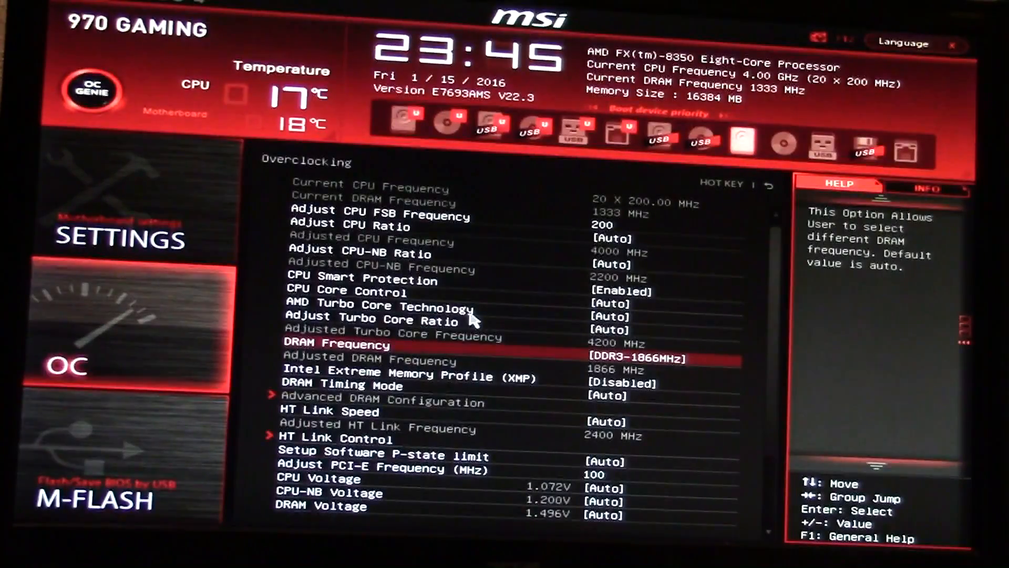
mouse_move(419, 376)
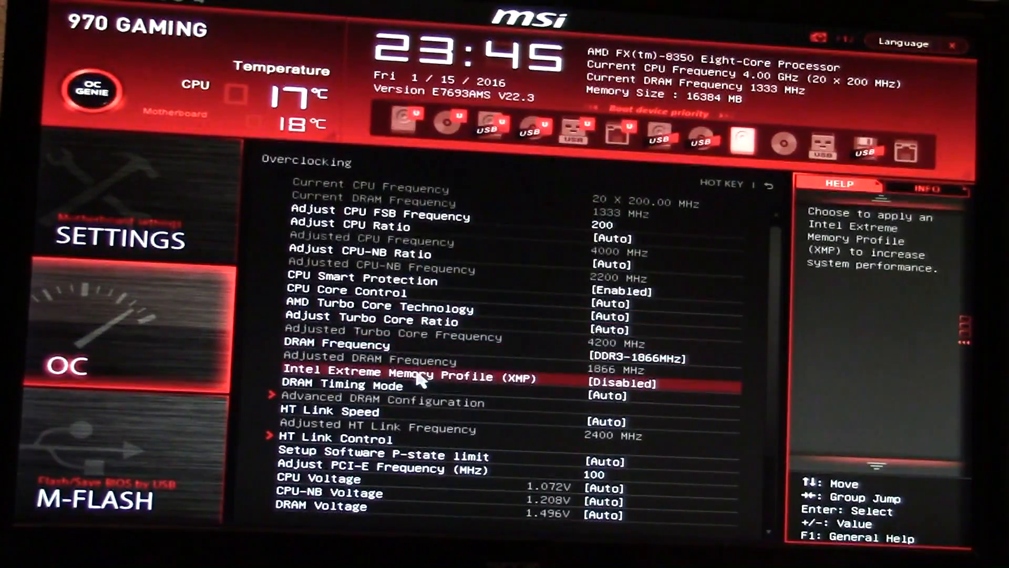
key(down)
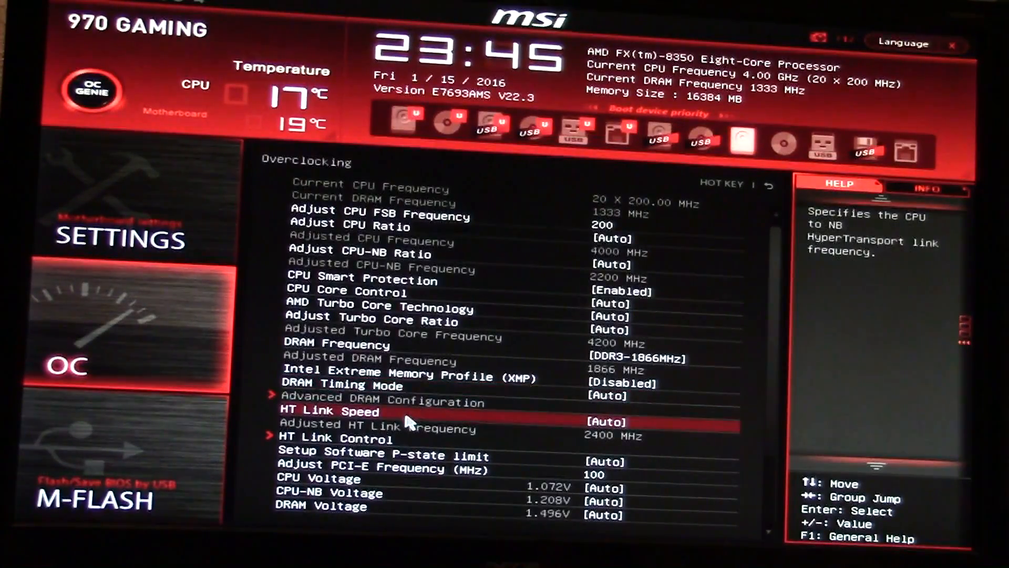
mouse_move(425, 396)
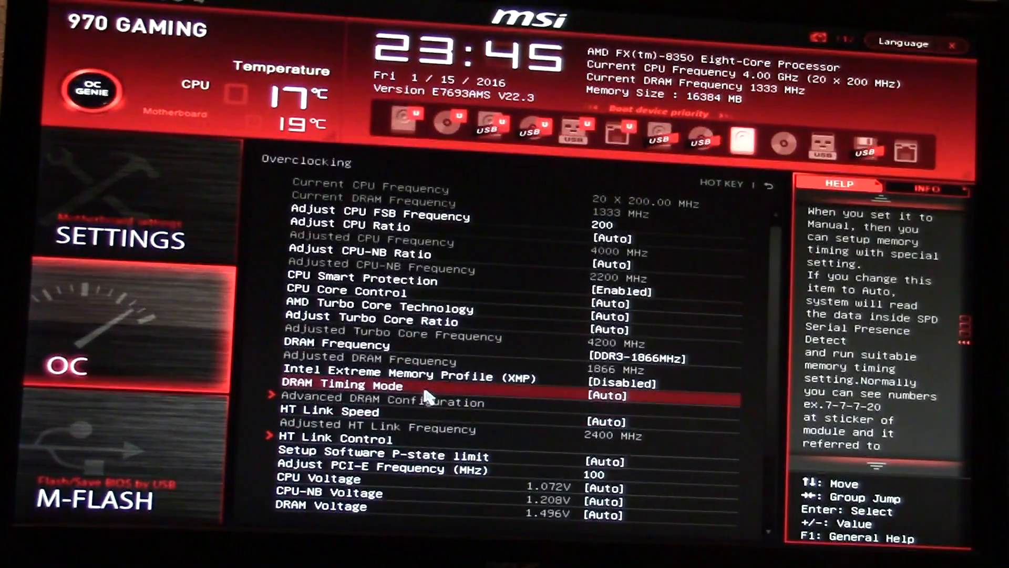
key(up)
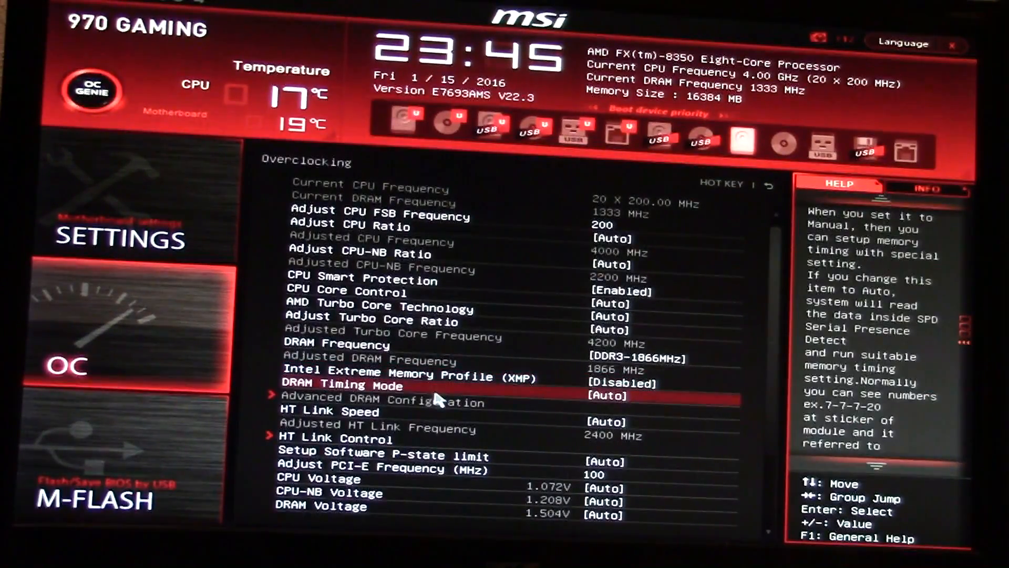
click(451, 467)
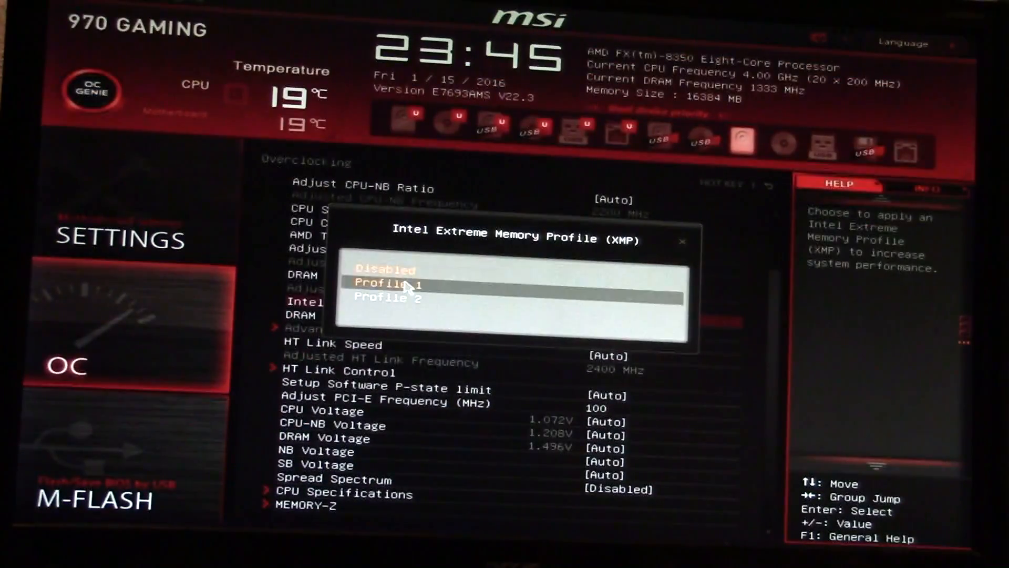
Enable XMP Profile 1 (DDR3 1866MHz 9-10-9-28 1.50V)
click(389, 285)
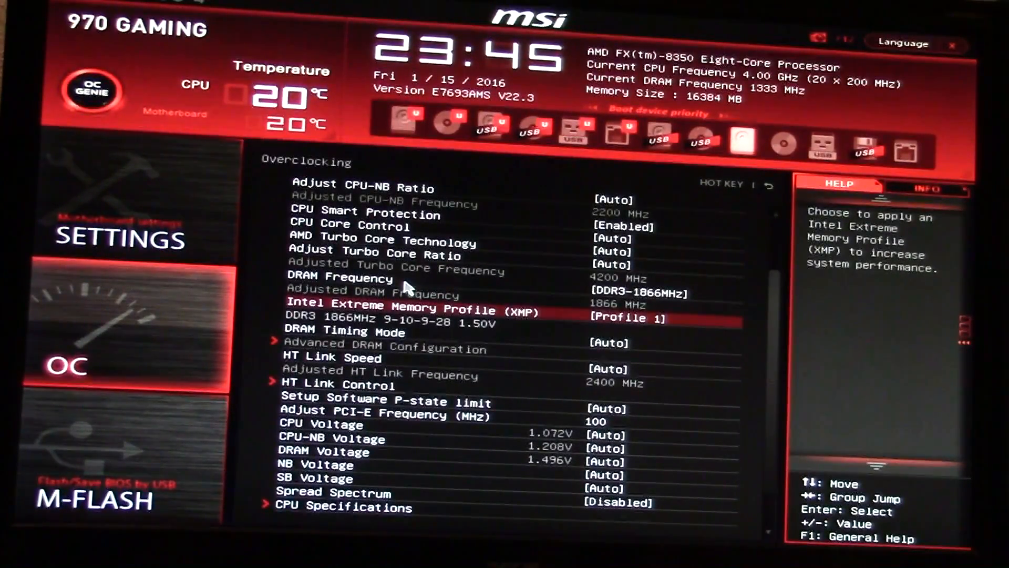
mouse_move(540, 352)
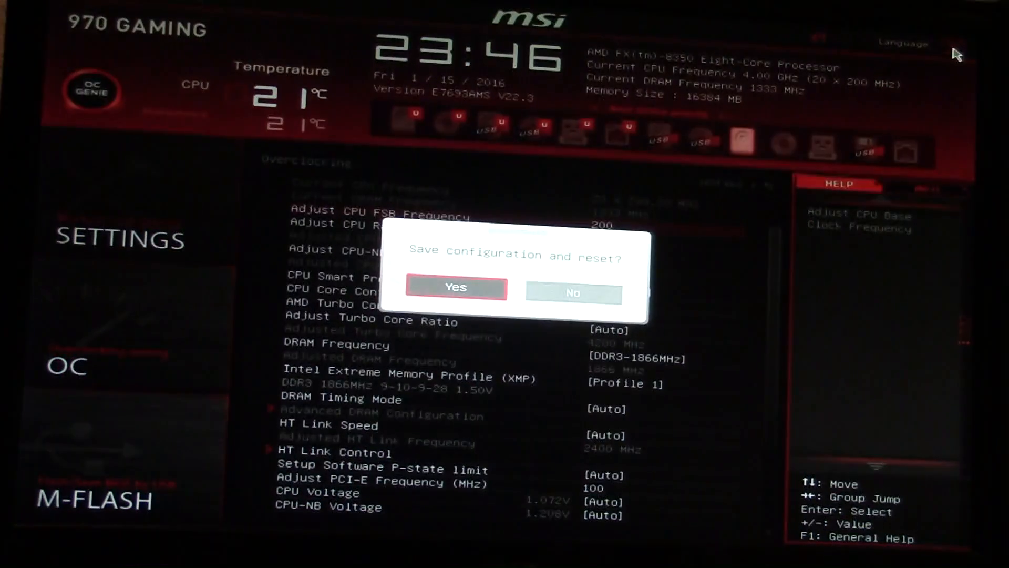
Confirm save and reset so DRAM runs at 1866 MHz, then enter Hardware Monitor
click(455, 287)
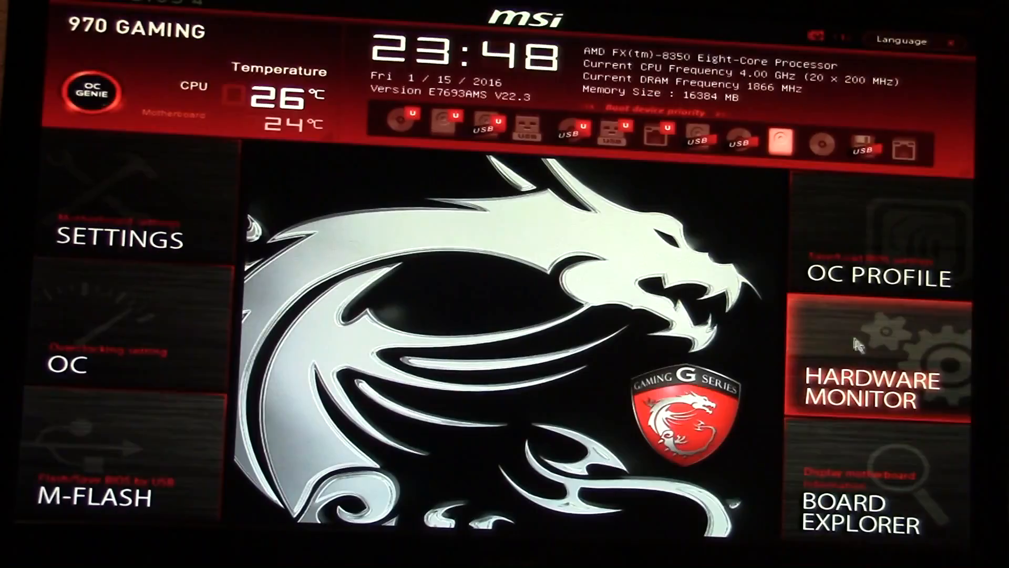
click(879, 386)
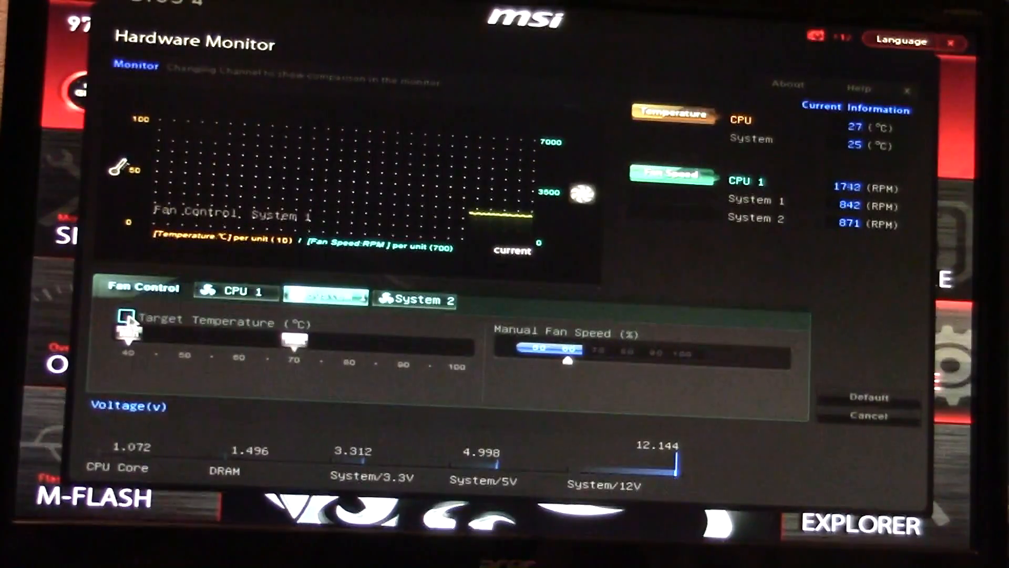
Enable Target Temperature control for the CPU 1 fan with a 70°C maximum, then leave Hardware Monitor
click(127, 317)
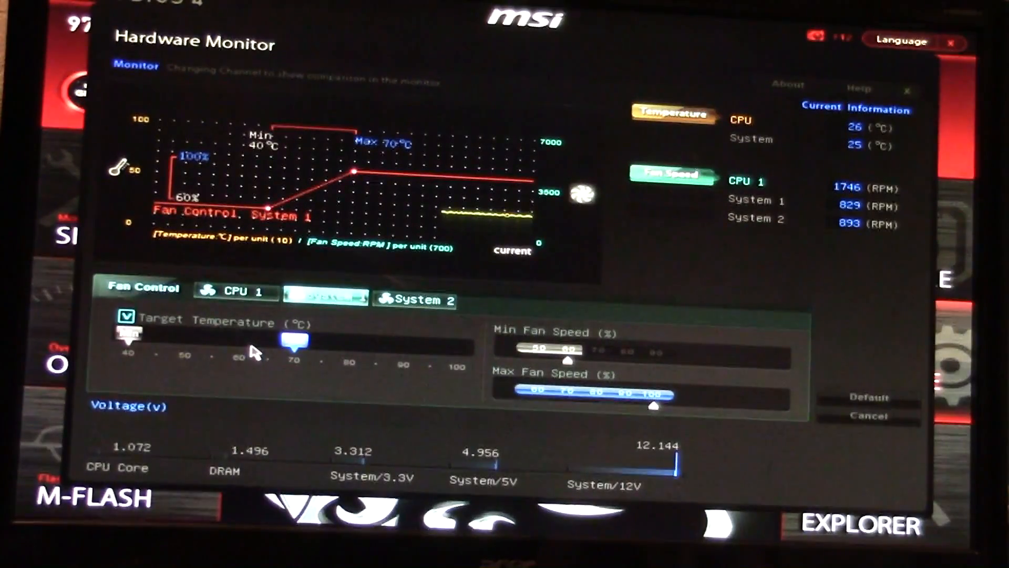
click(235, 292)
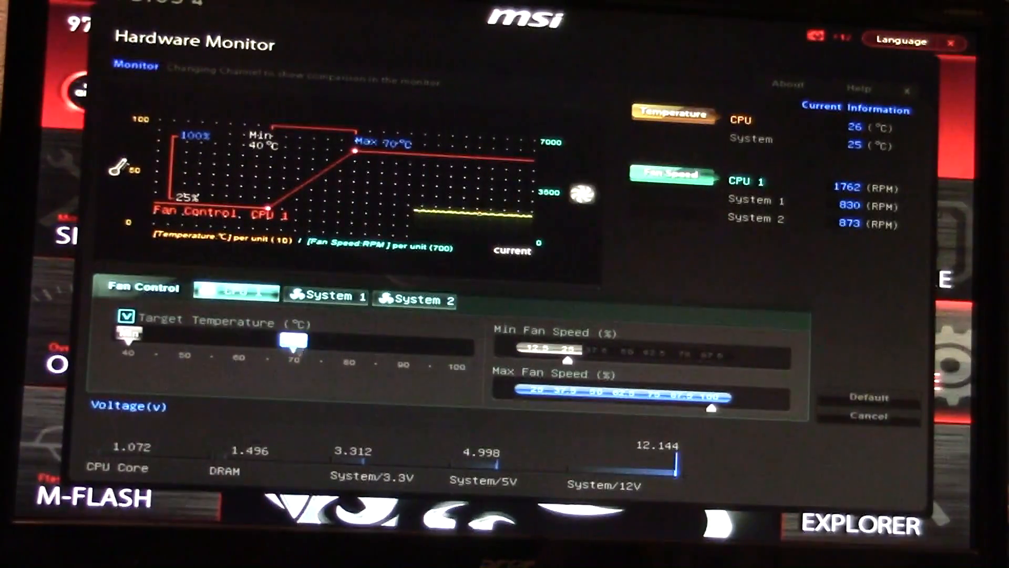
drag(291, 339, 260, 340)
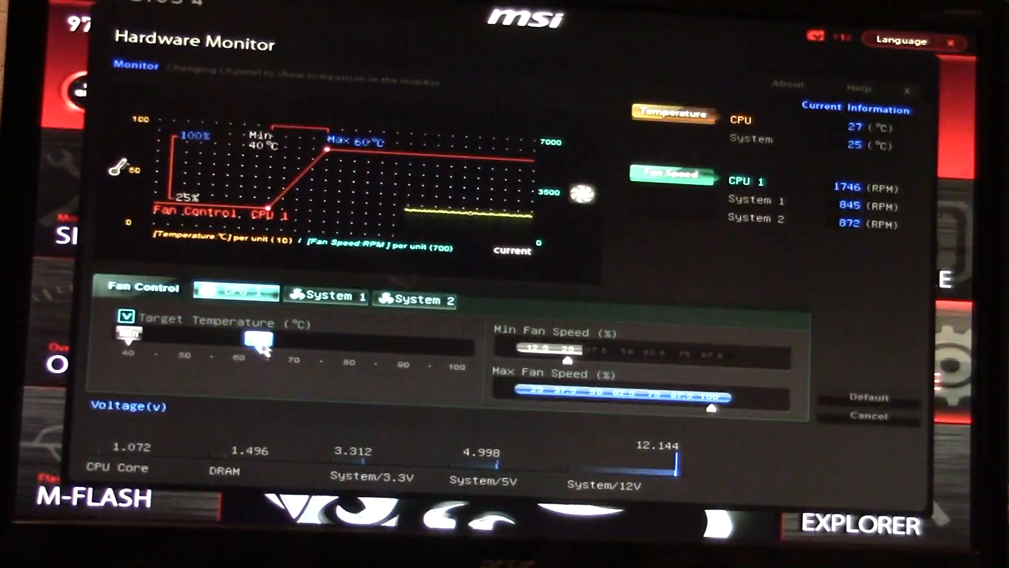
drag(248, 340, 270, 340)
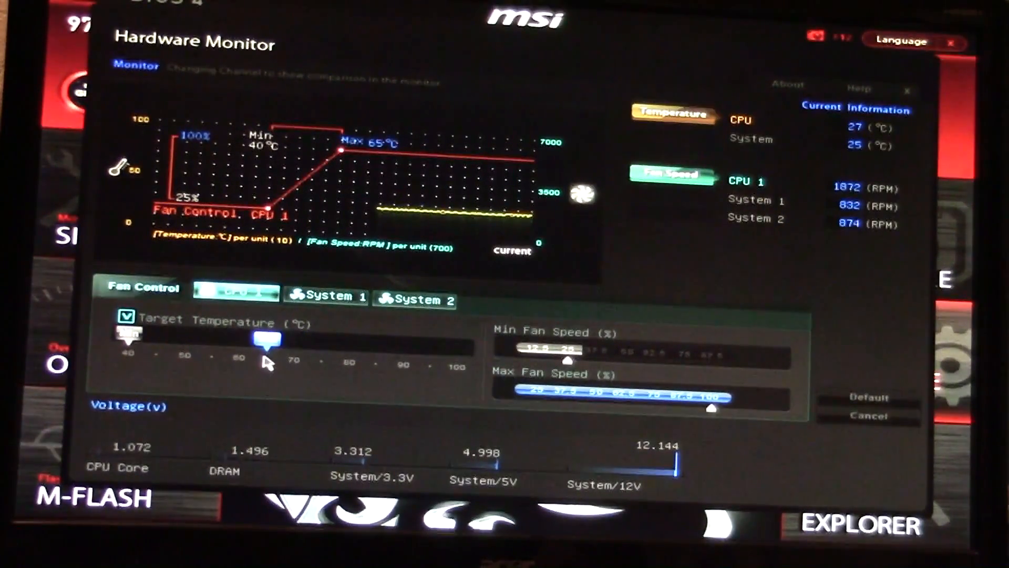
drag(258, 340, 291, 339)
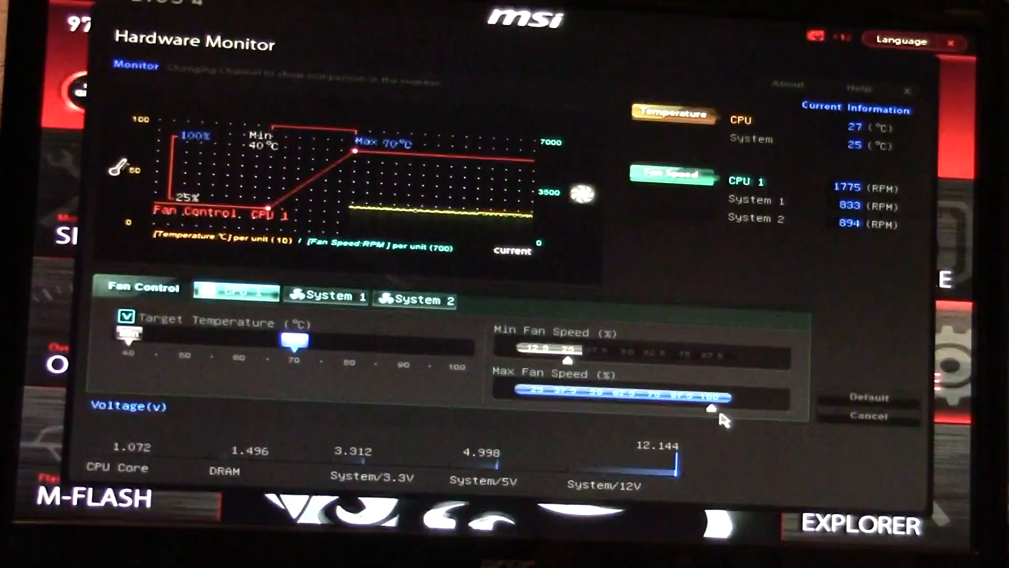
click(415, 300)
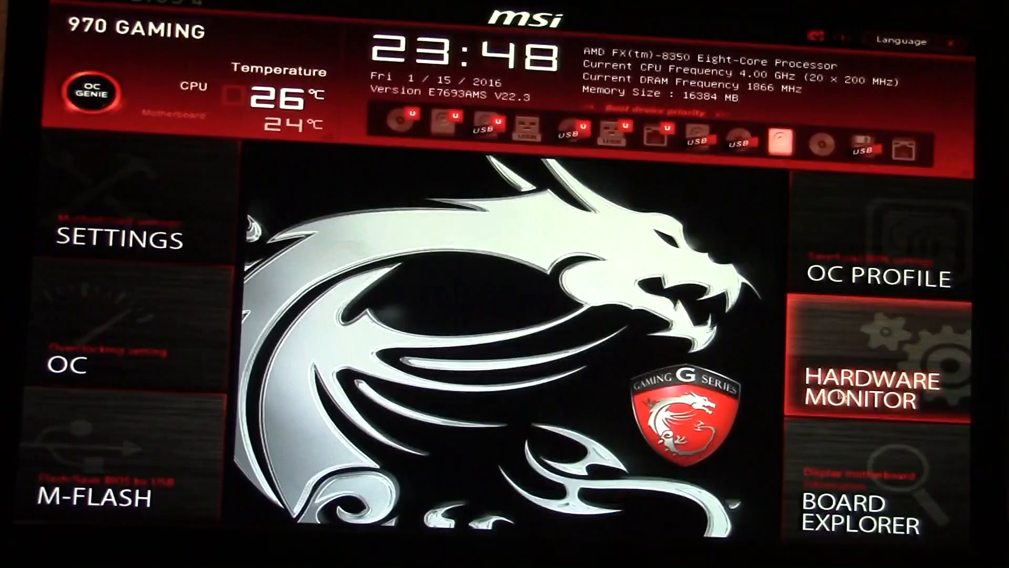
Open Board Explorer to view installed drives, memory and graphics card details
click(860, 513)
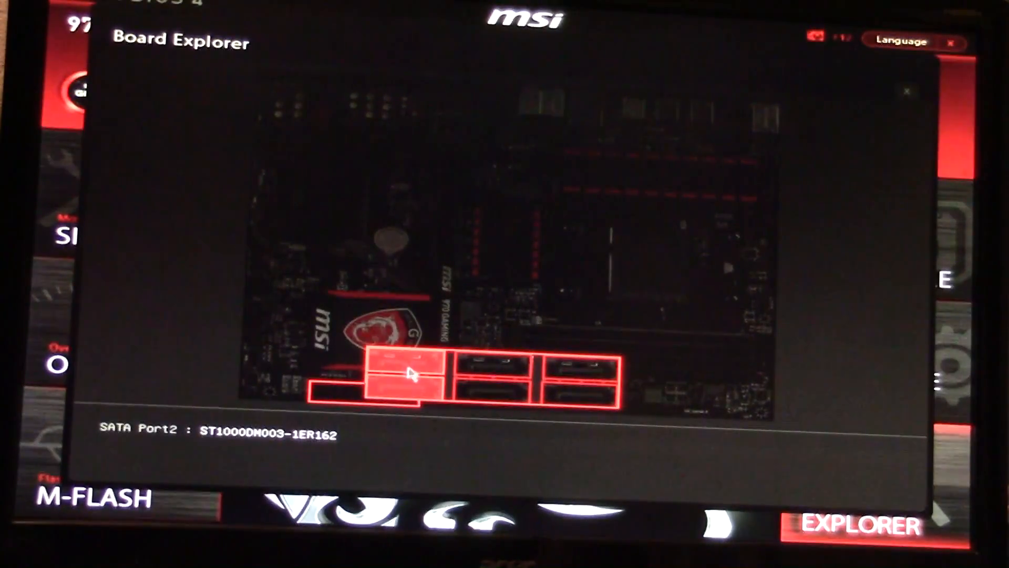
mouse_move(495, 397)
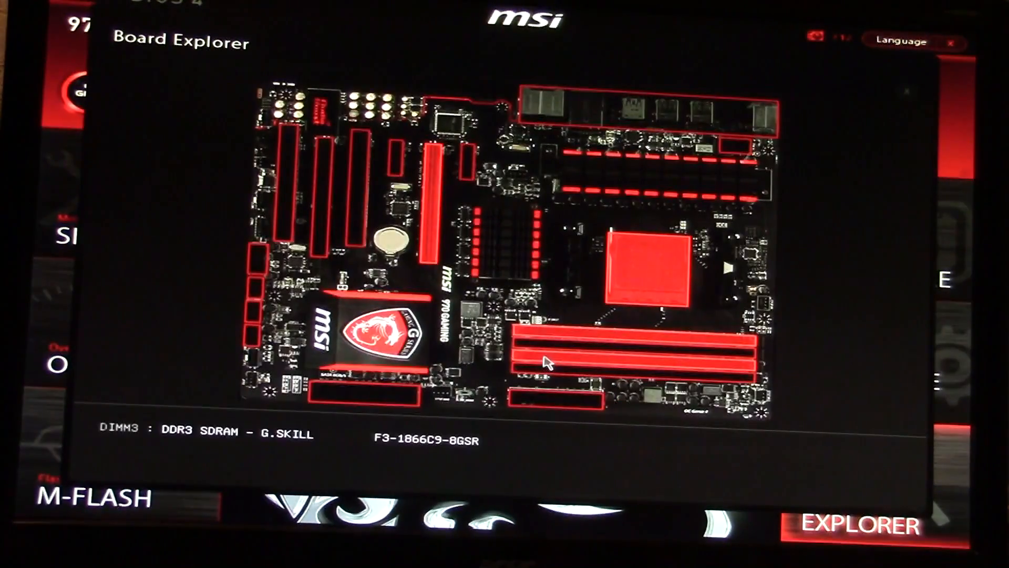
mouse_move(563, 340)
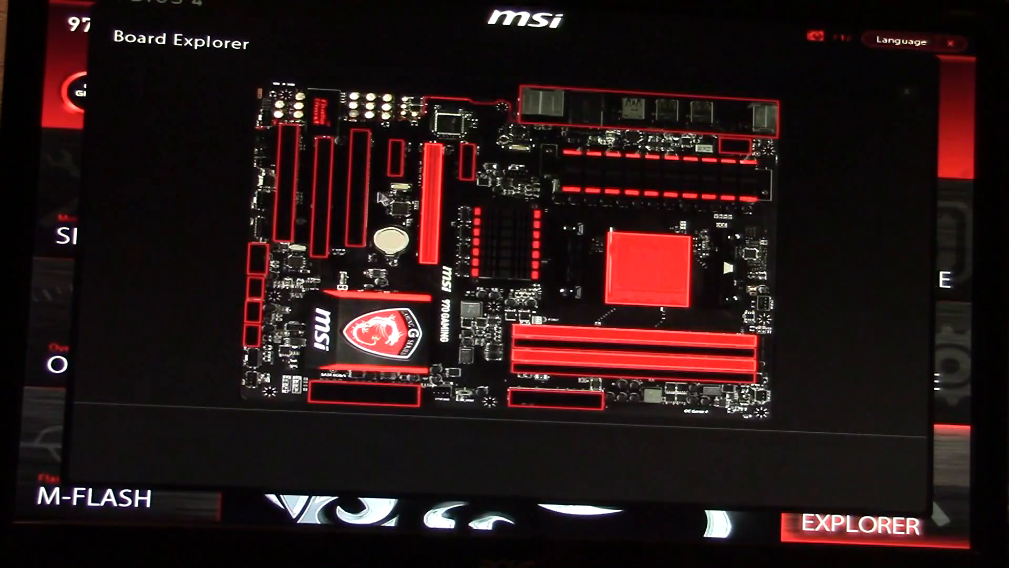
mouse_move(433, 188)
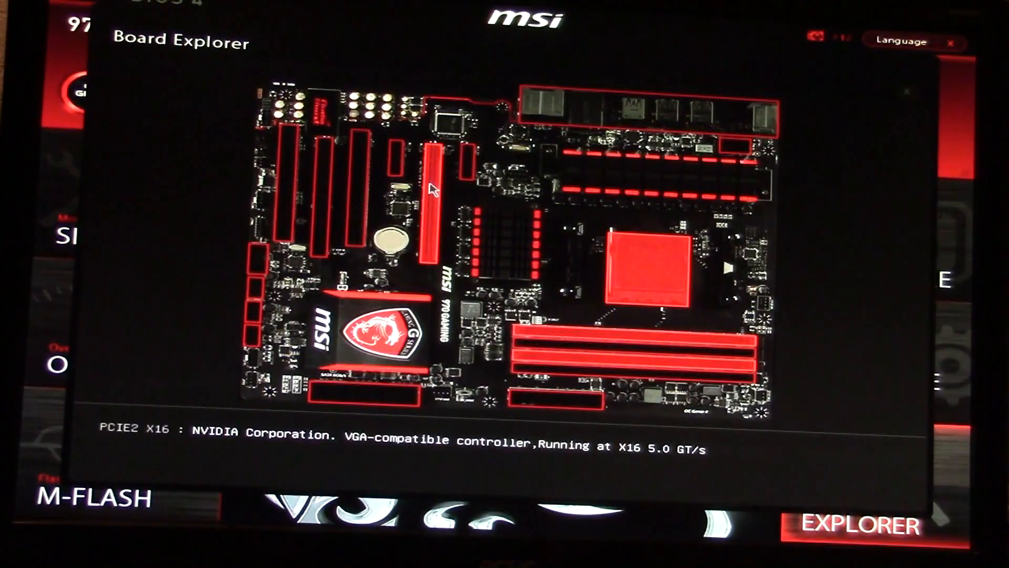